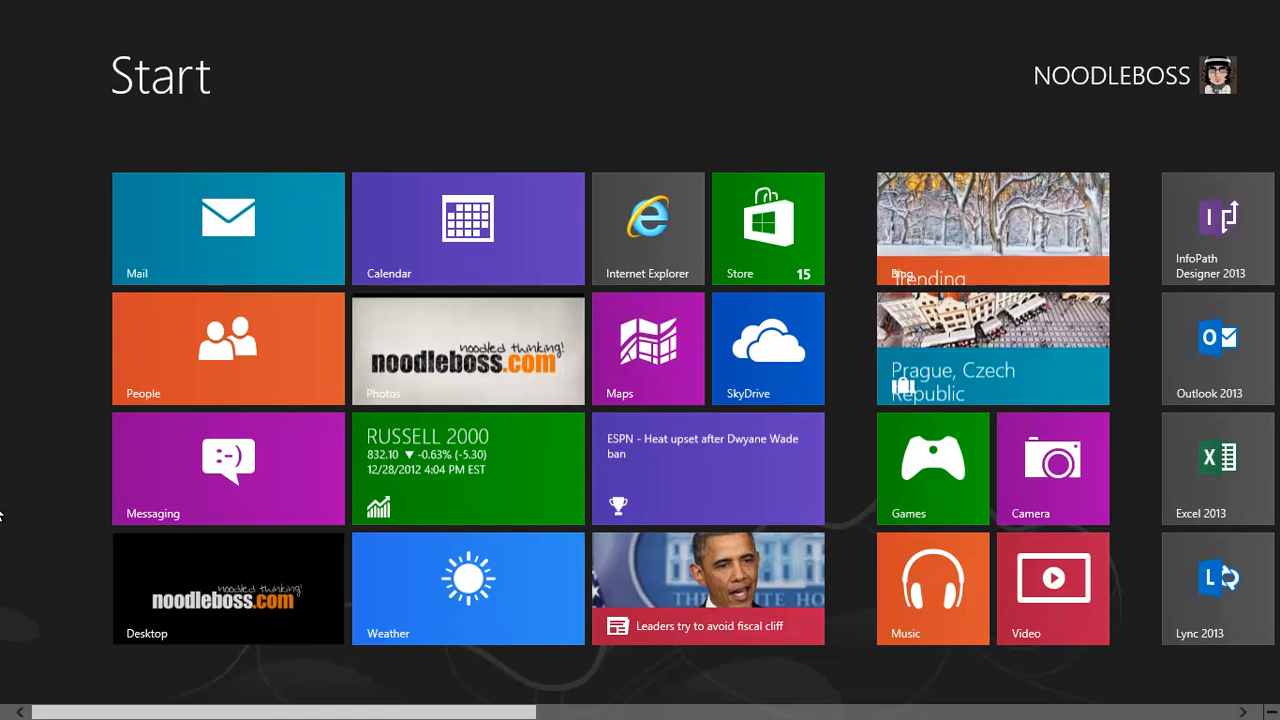
# Launch the Windows Store from the Start screen.
pyautogui.click(228, 588)
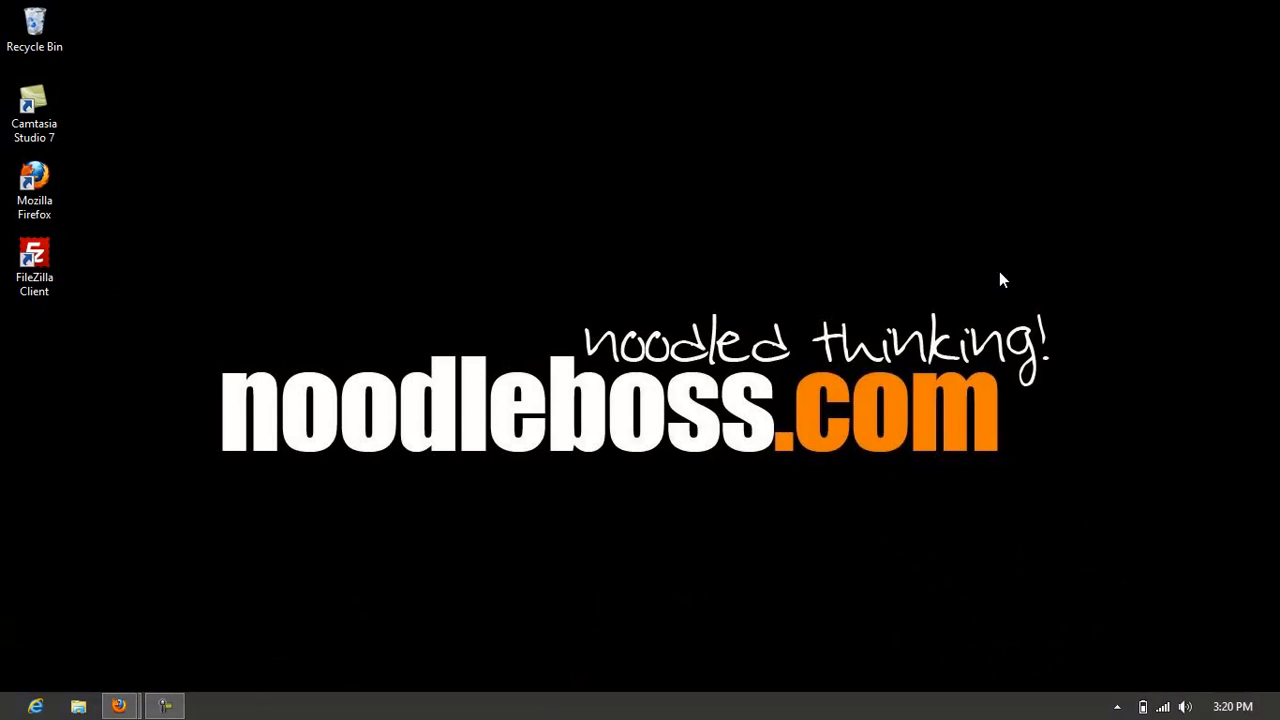
pyautogui.moveTo(708, 352)
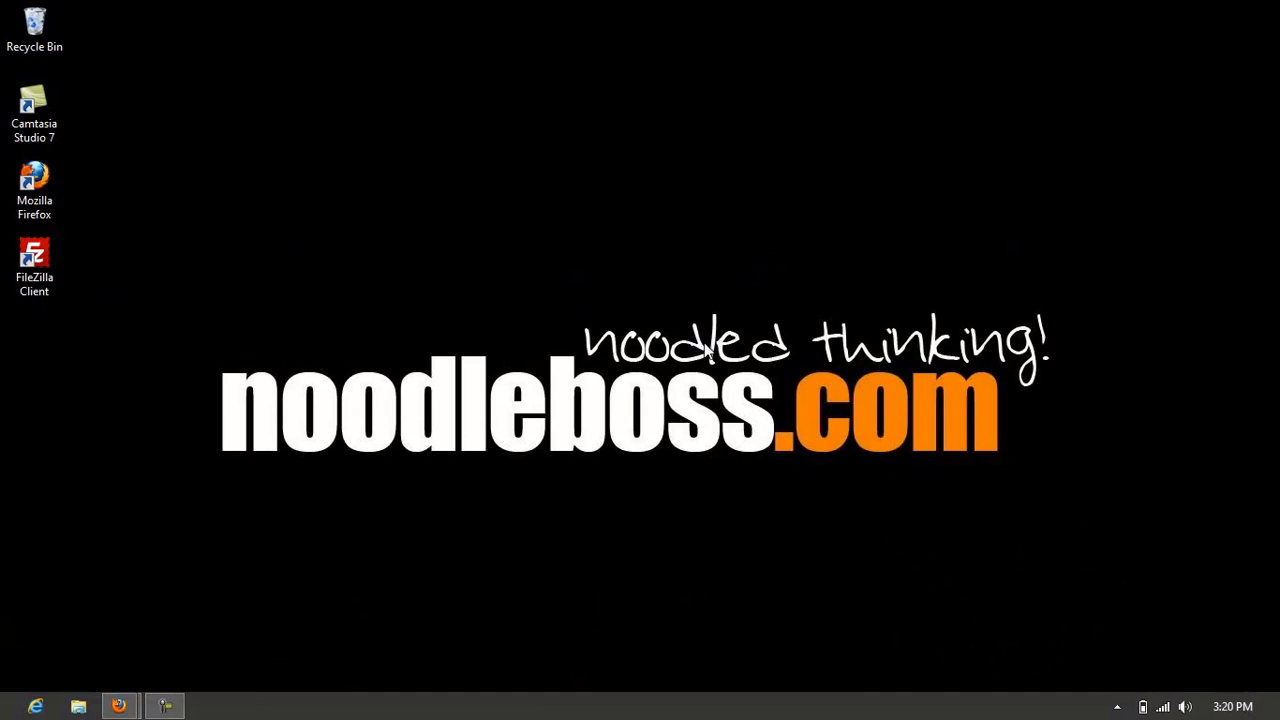
pyautogui.moveTo(560, 438)
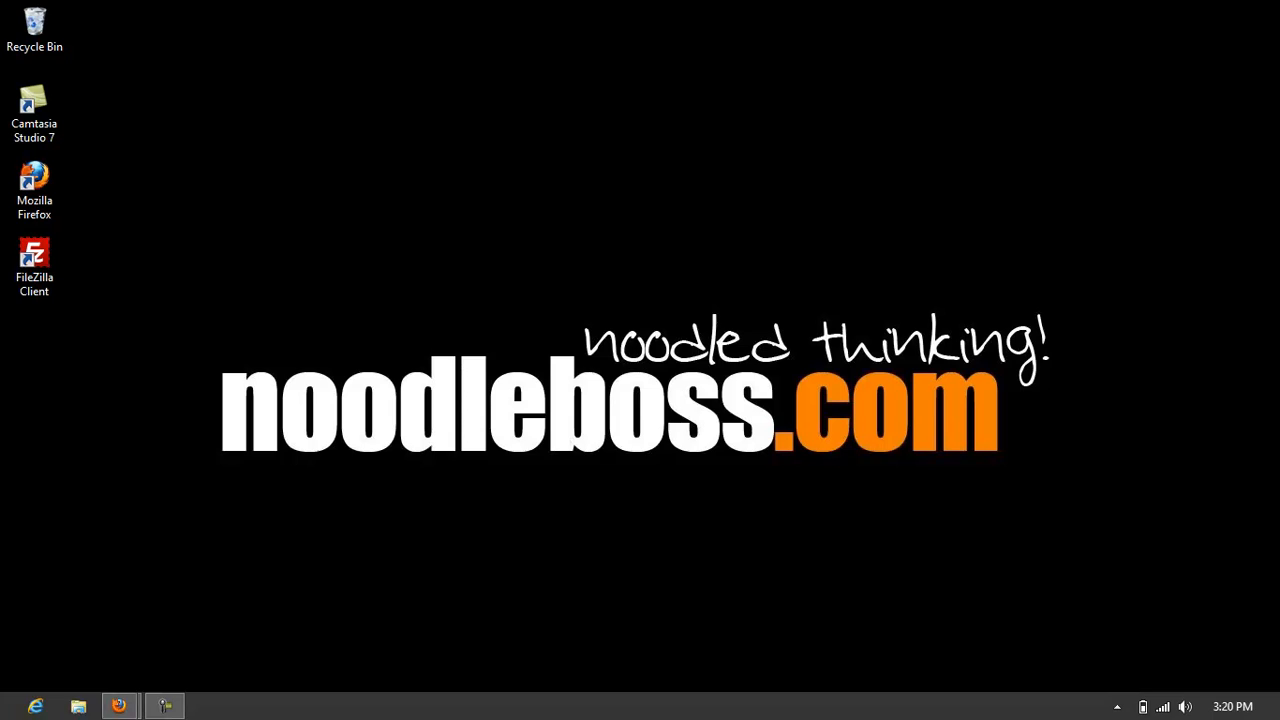
pyautogui.press('Super')
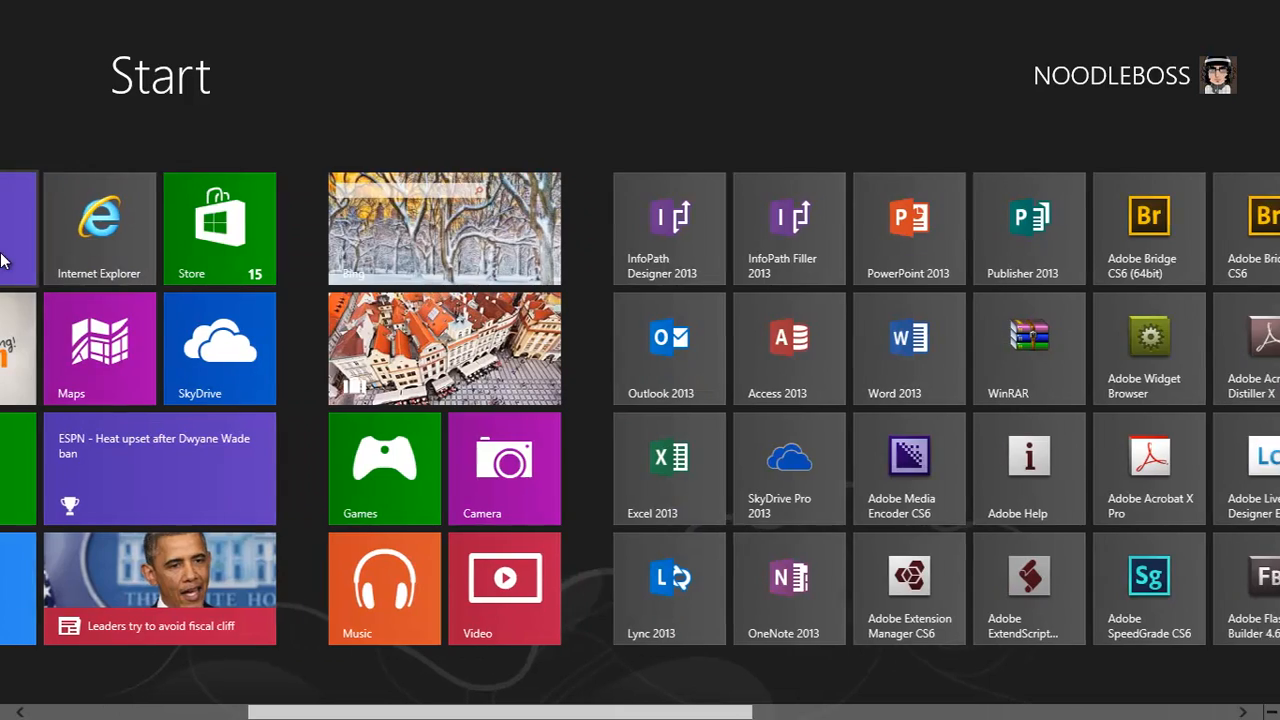
pyautogui.hscroll(-3)
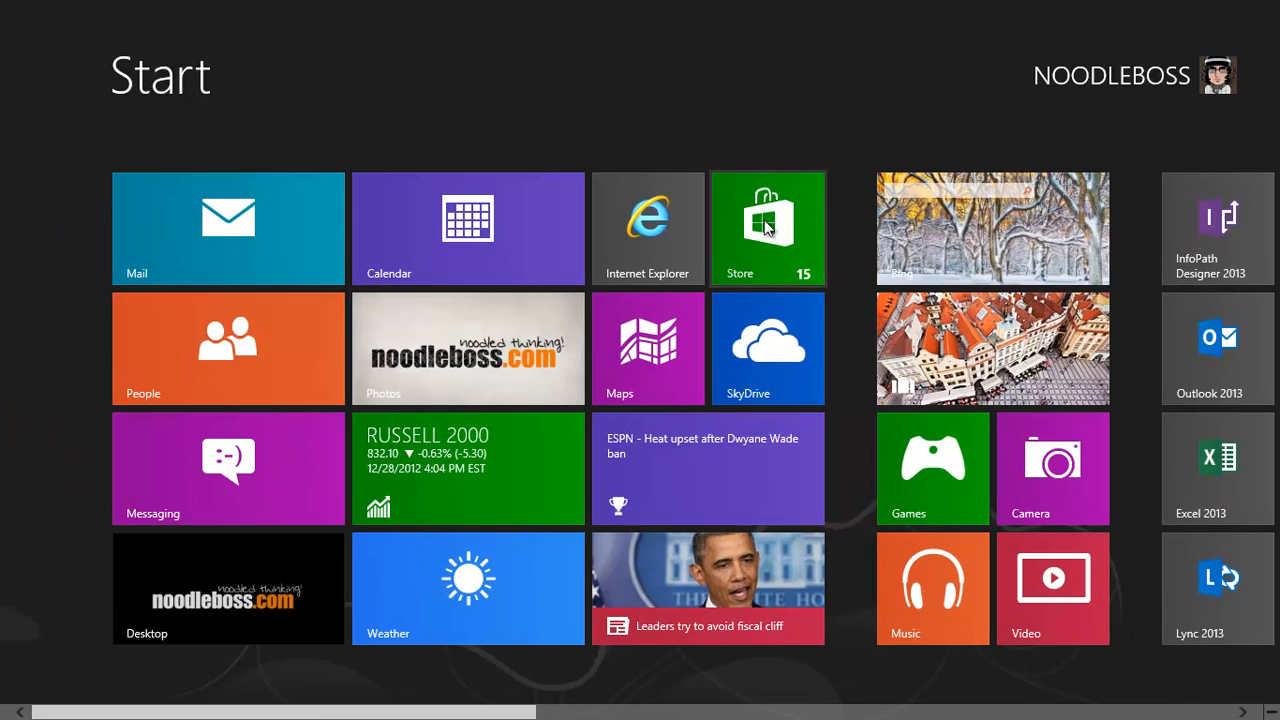
pyautogui.click(768, 228)
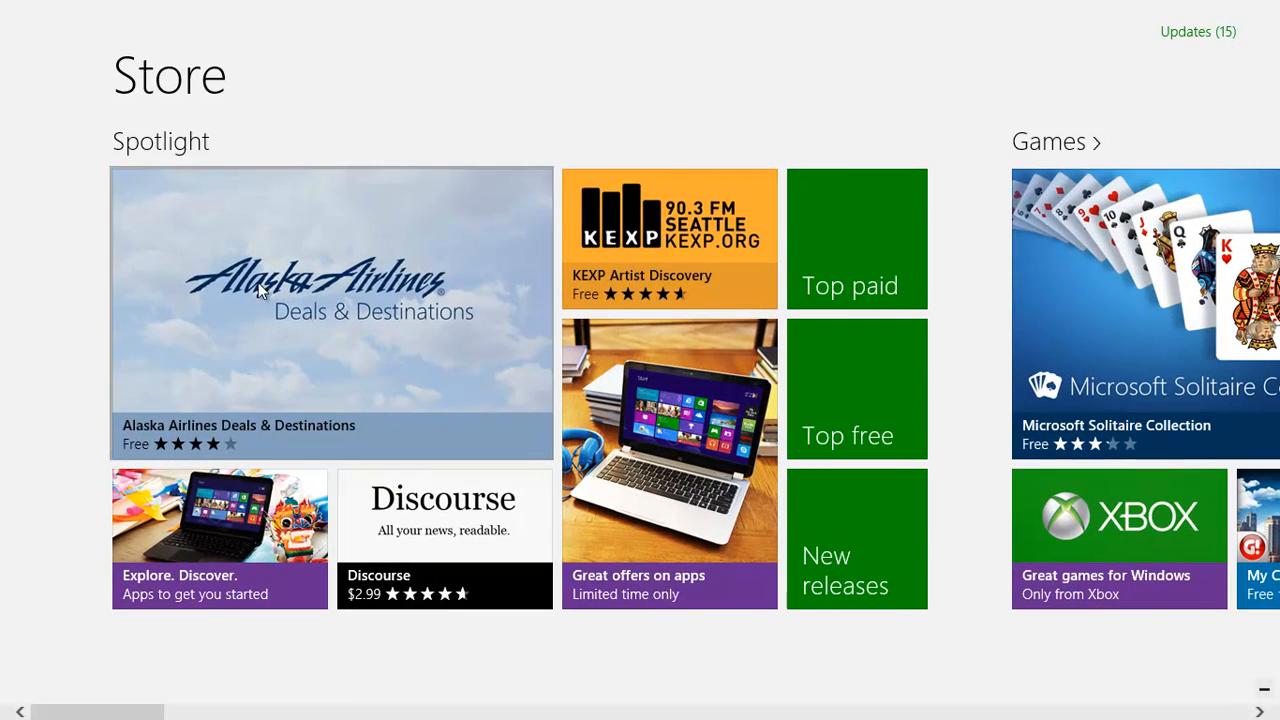
# Browse the Store categories rightward from Spotlight through Tools, Shopping, Music & Video to Social.
pyautogui.hscroll(3)
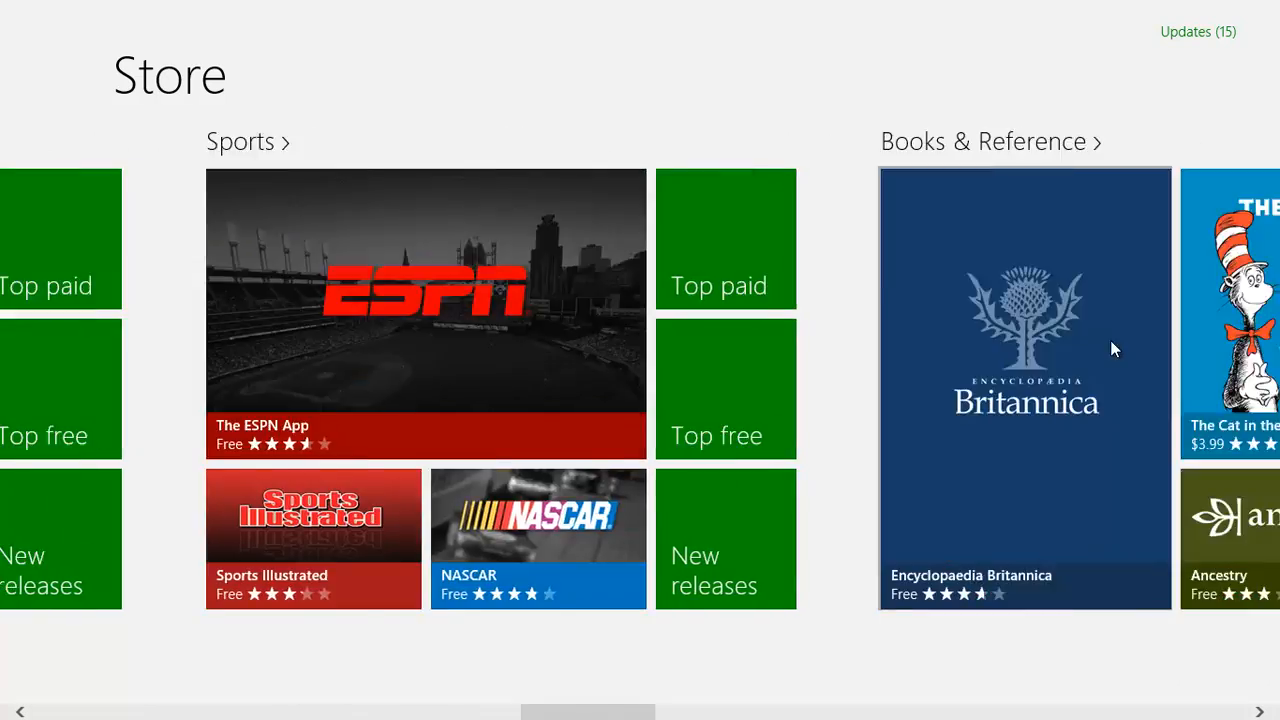
pyautogui.hscroll(3)
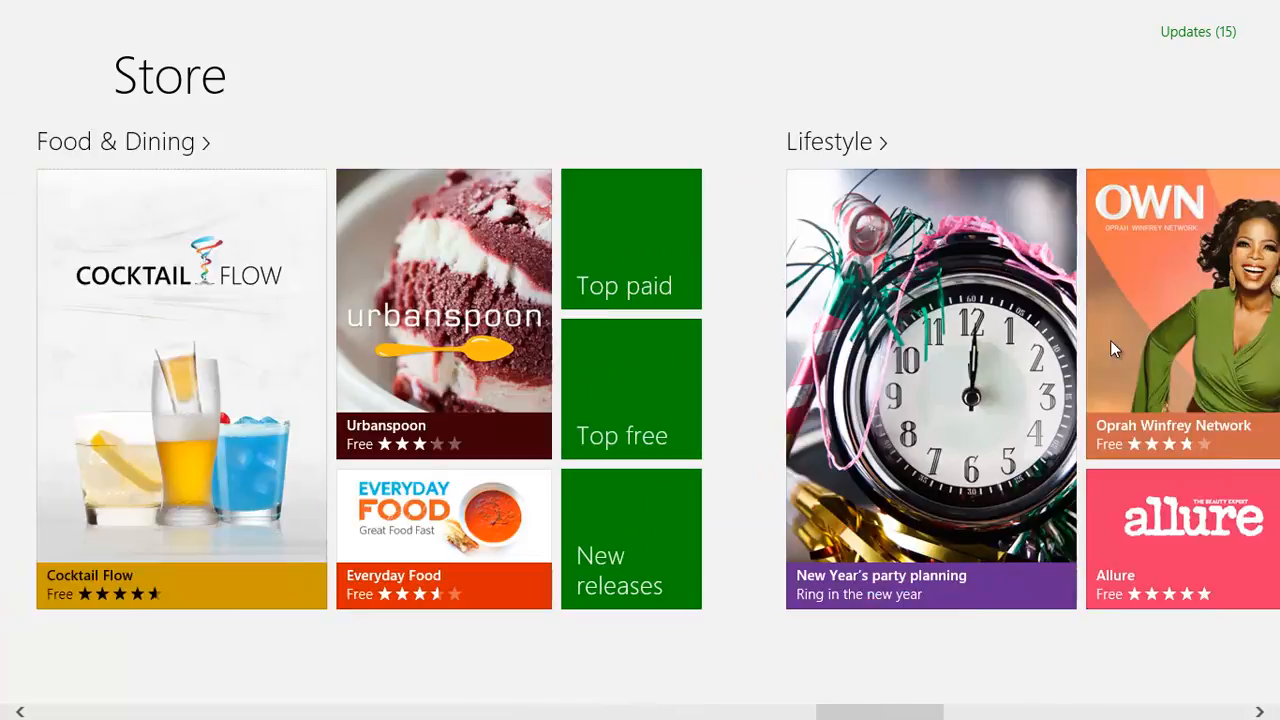
pyautogui.hscroll(3)
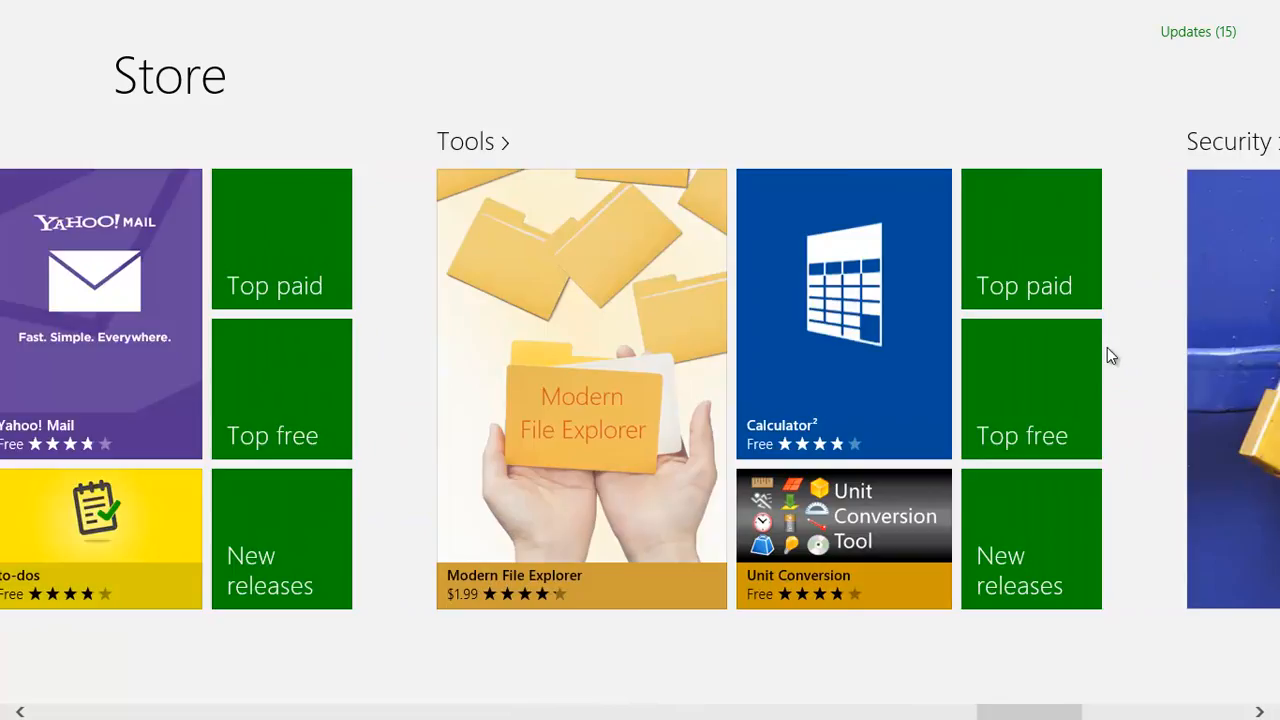
pyautogui.hscroll(3)
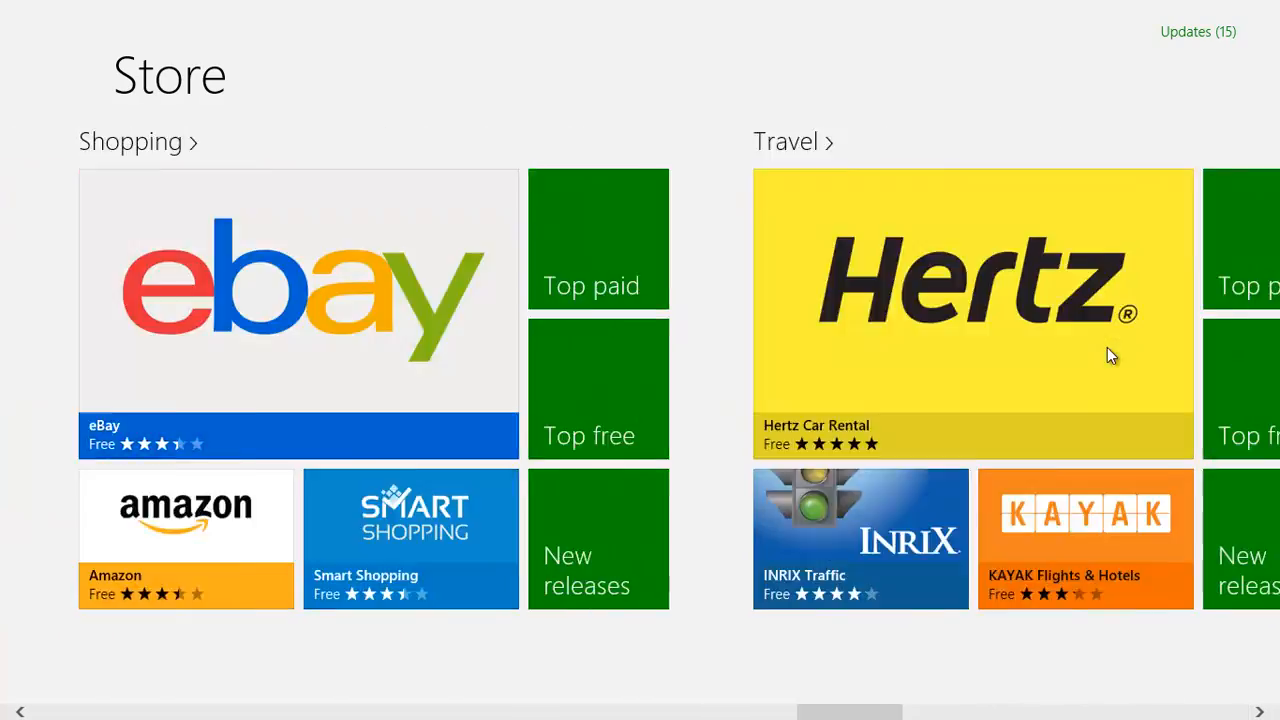
pyautogui.hscroll(3)
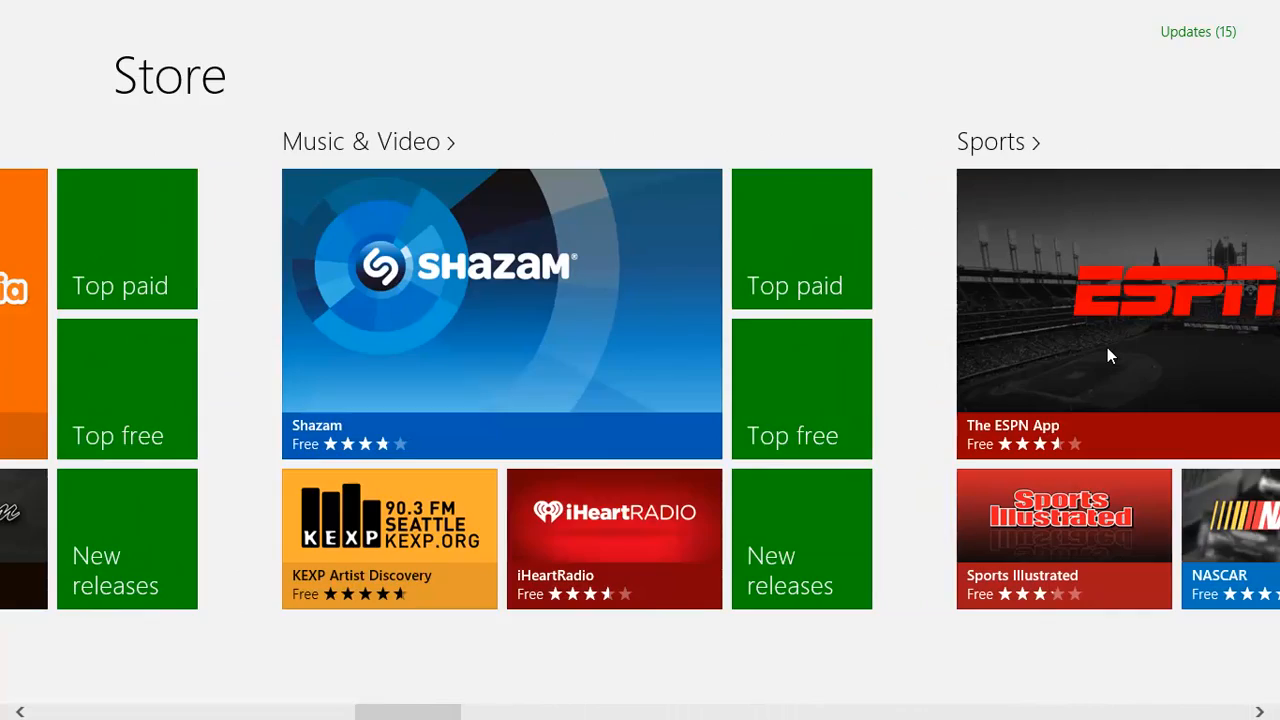
pyautogui.hscroll(3)
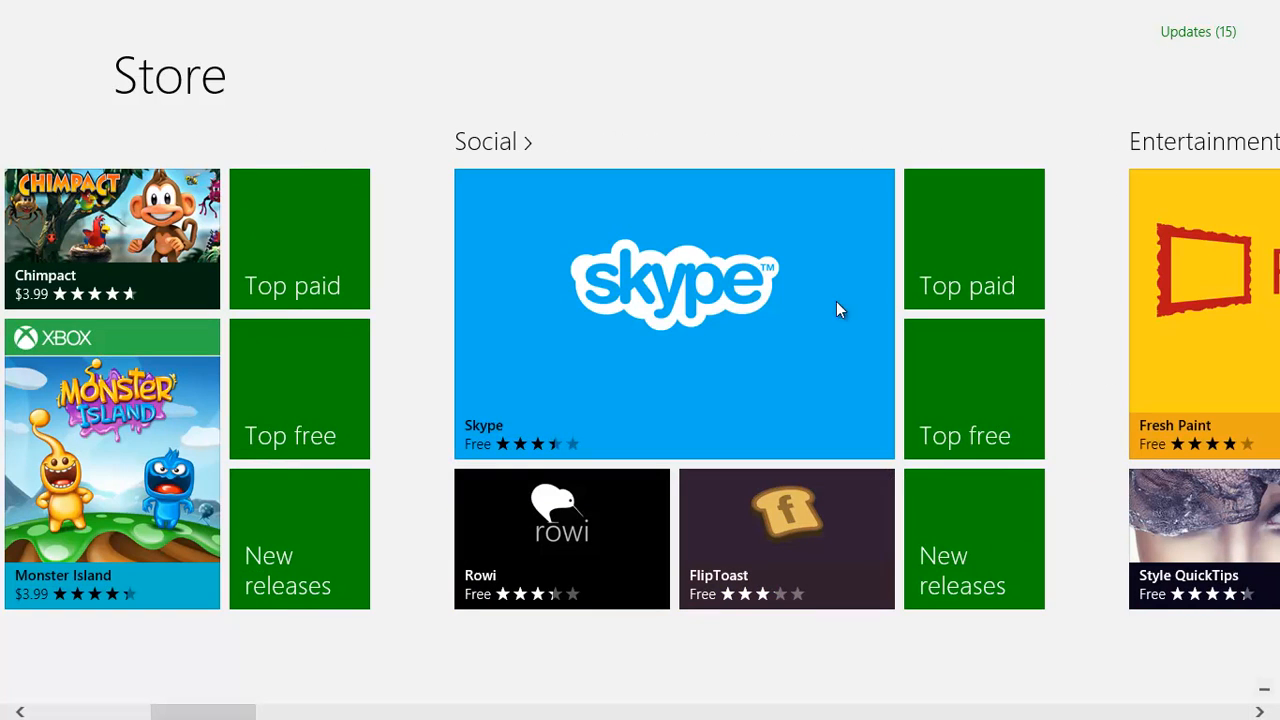
pyautogui.moveTo(692, 314)
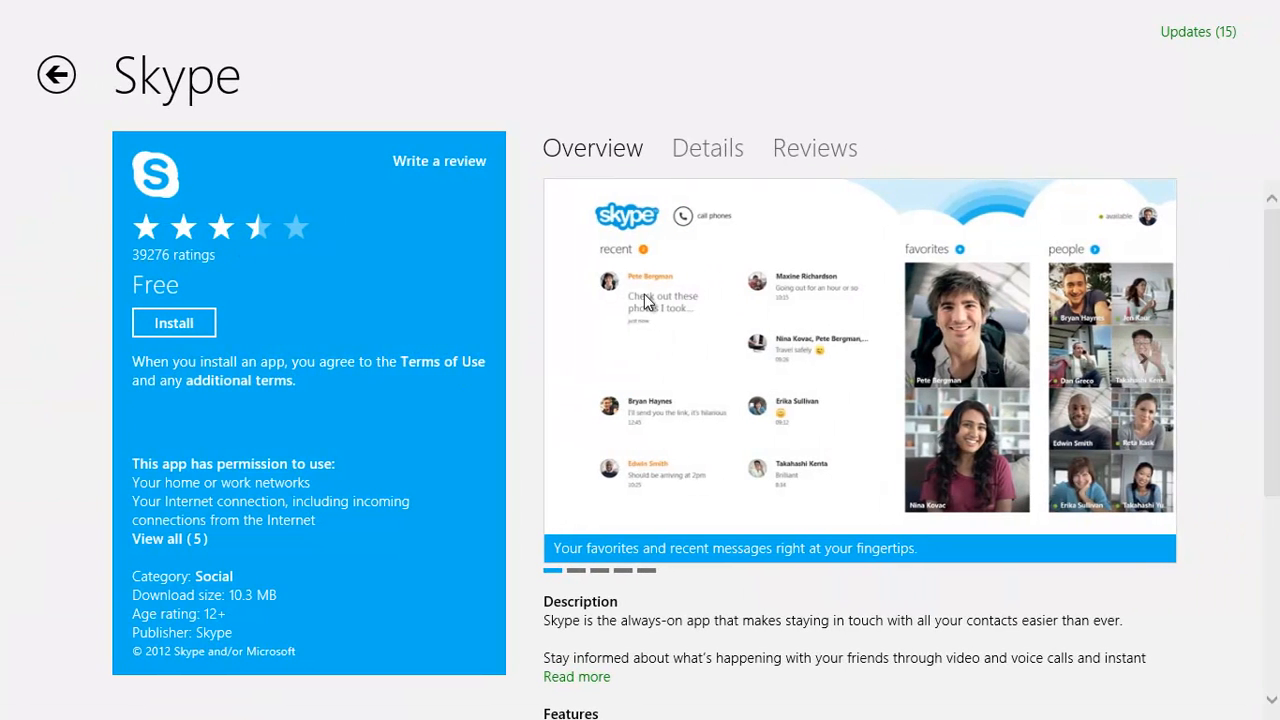
# Review Skype's Details and Overview, install the free app, and return to the Store front page.
pyautogui.scroll(-3)
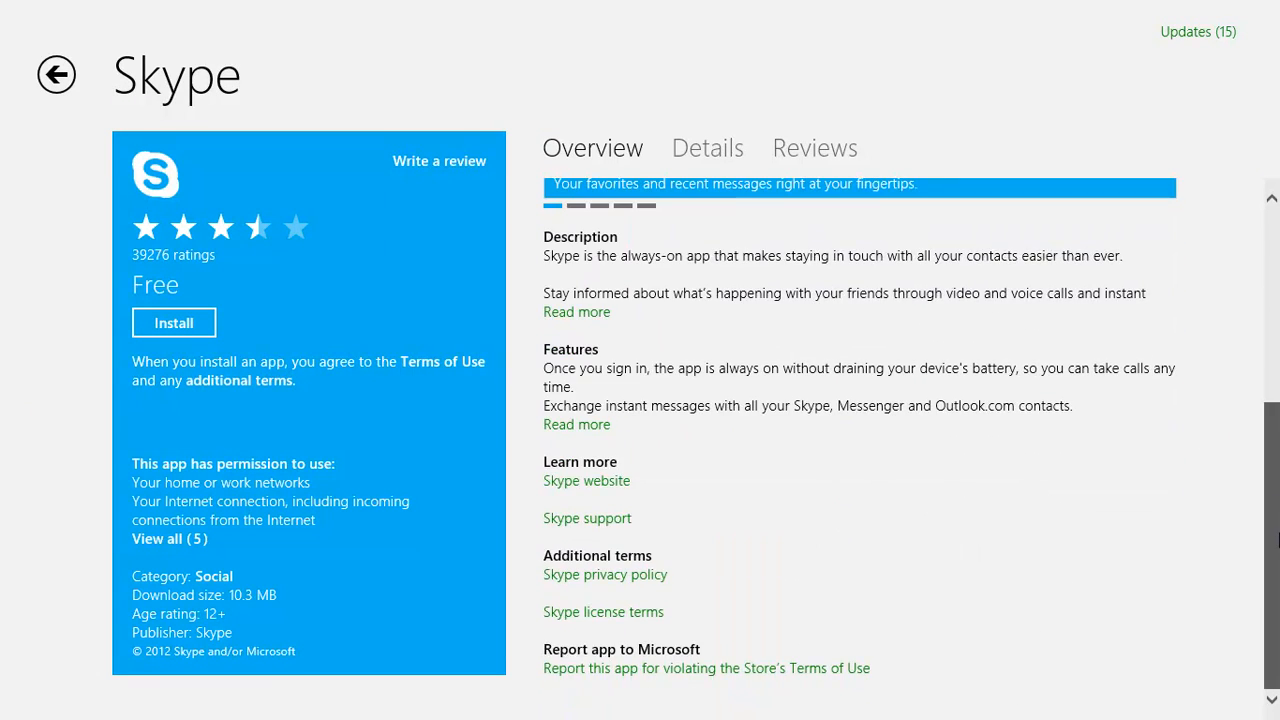
pyautogui.click(708, 148)
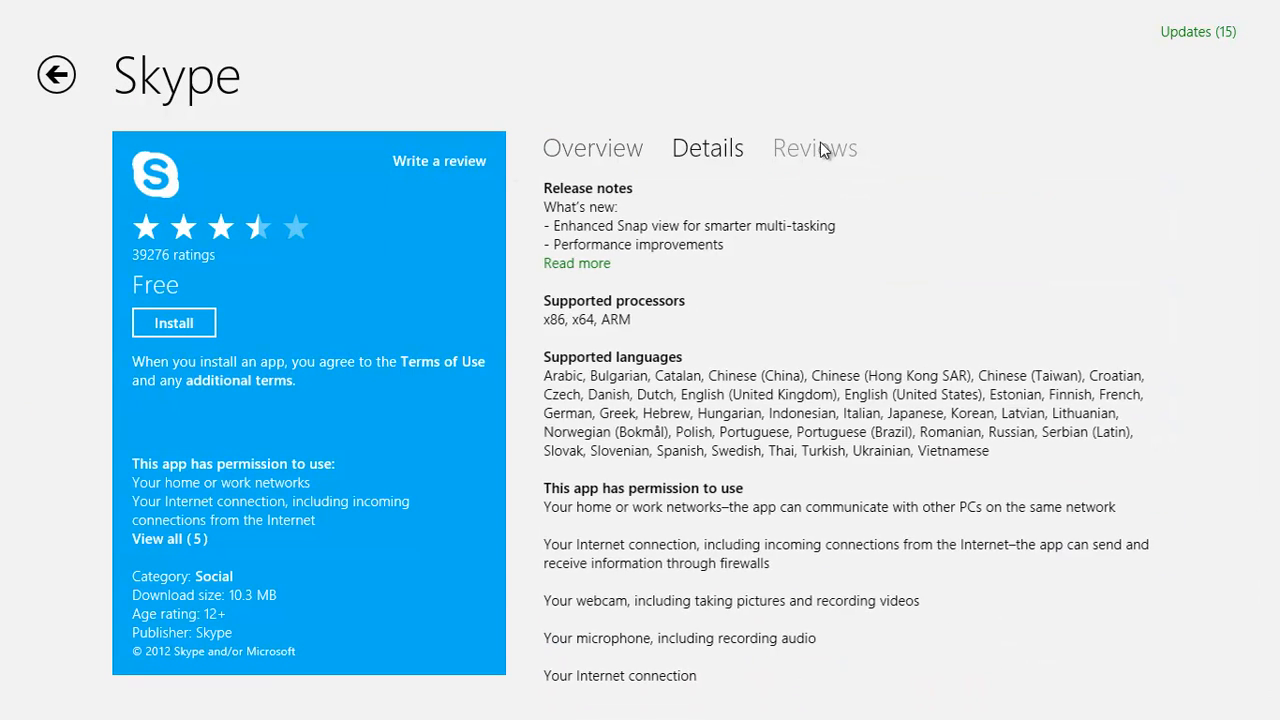
pyautogui.click(592, 148)
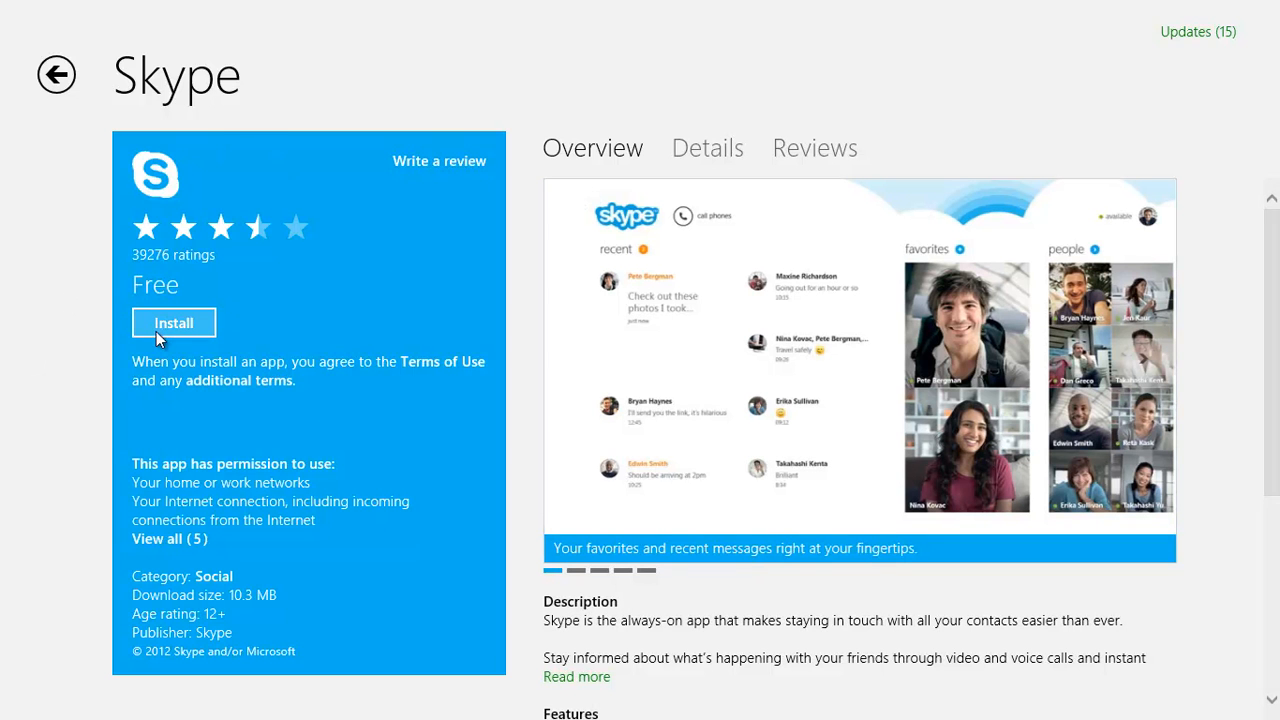
pyautogui.click(172, 322)
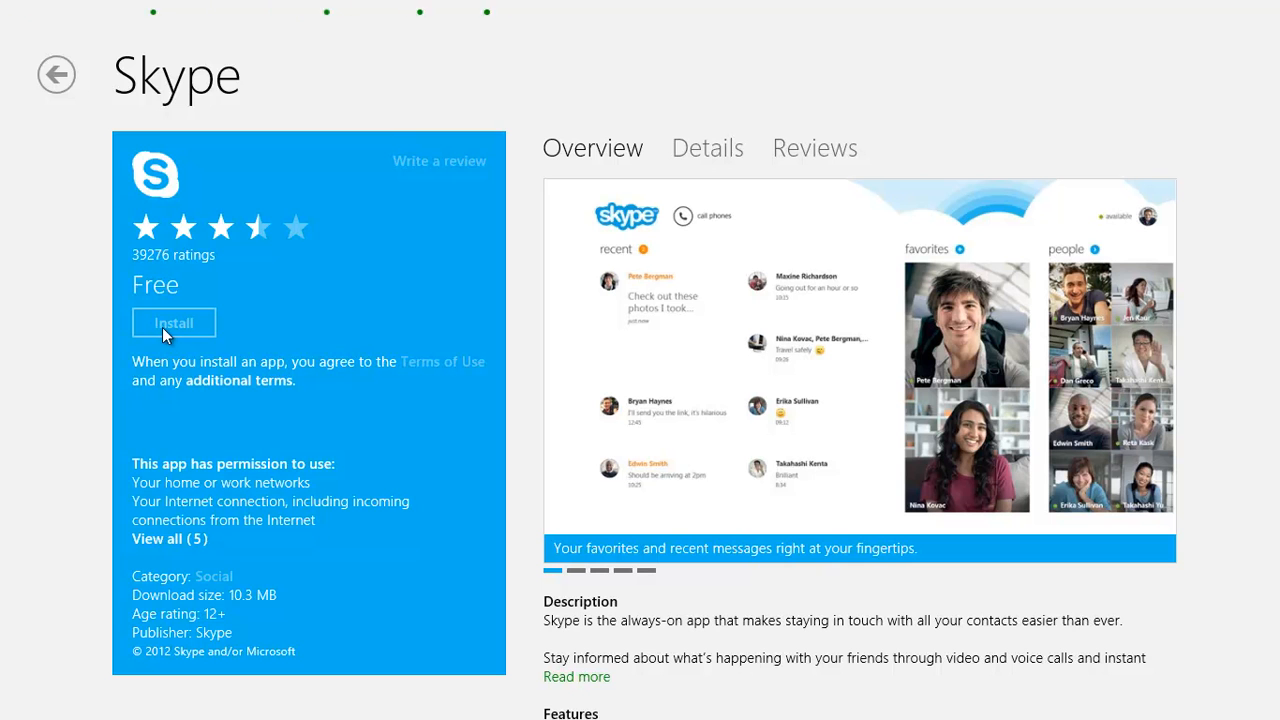
pyautogui.moveTo(520, 240)
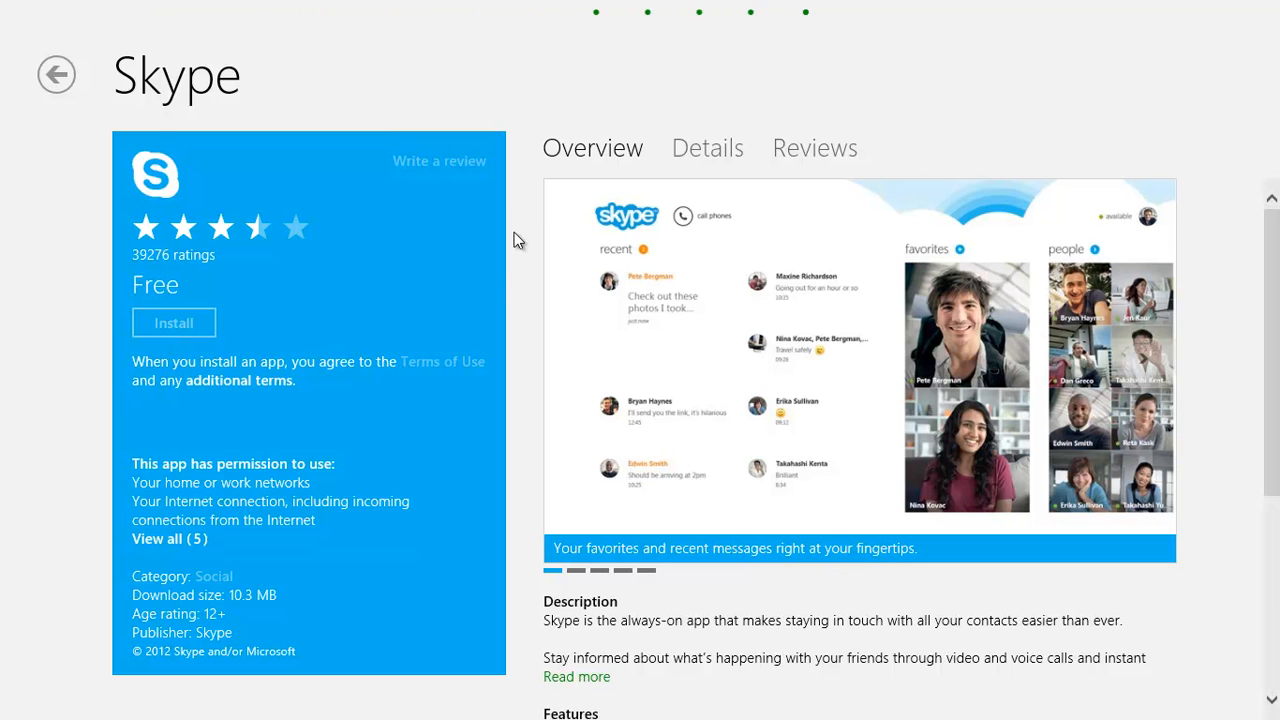
pyautogui.click(56, 76)
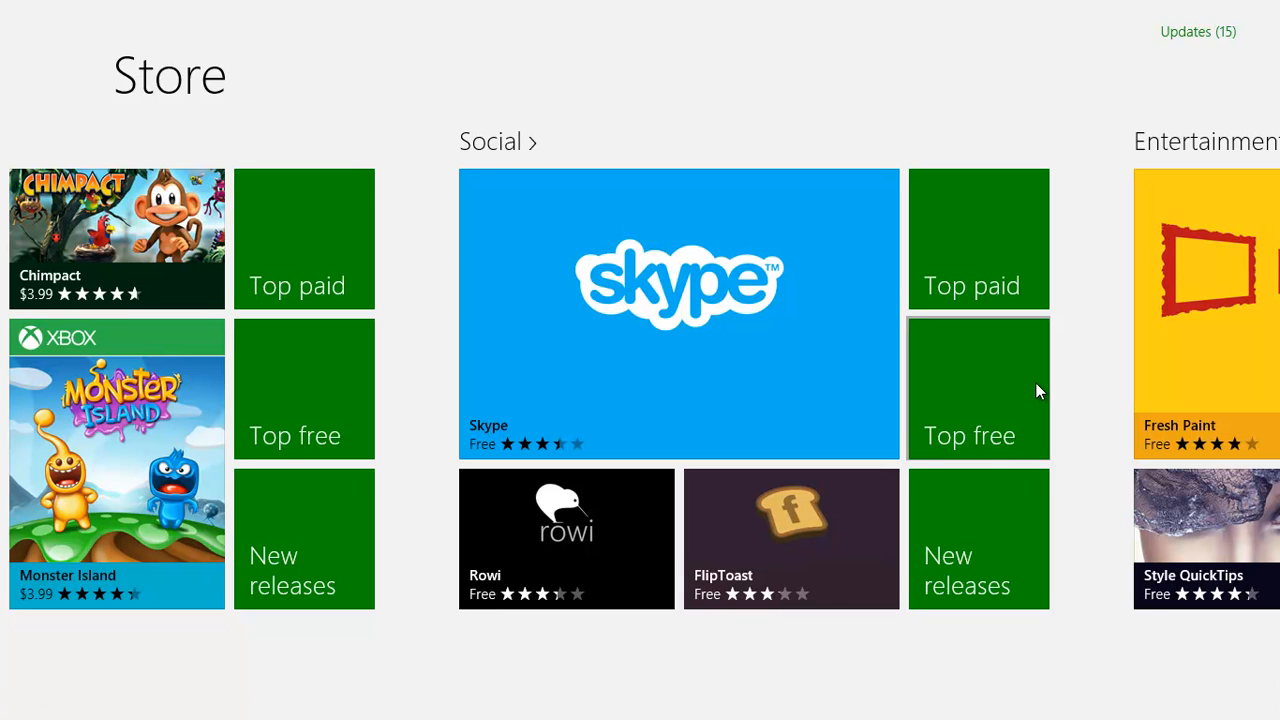
# Scroll the Store home to the Social section where Skype appears.
pyautogui.hscroll(3)
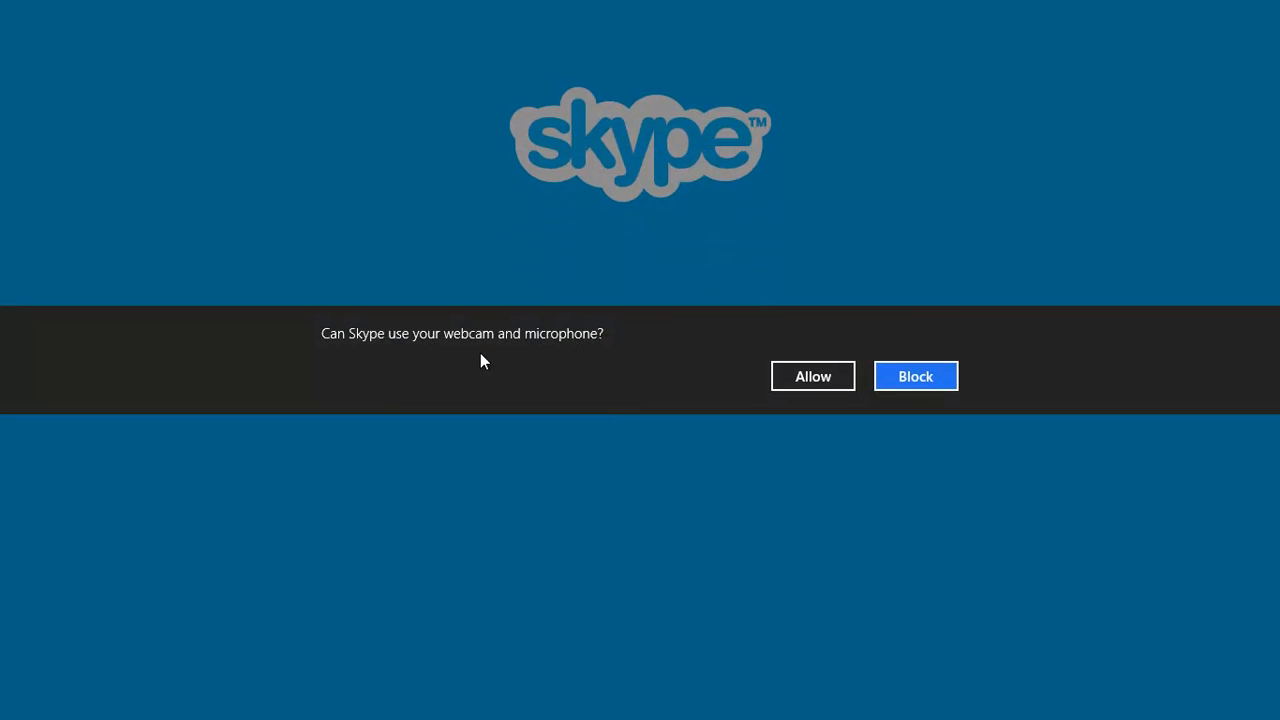
pyautogui.moveTo(490, 360)
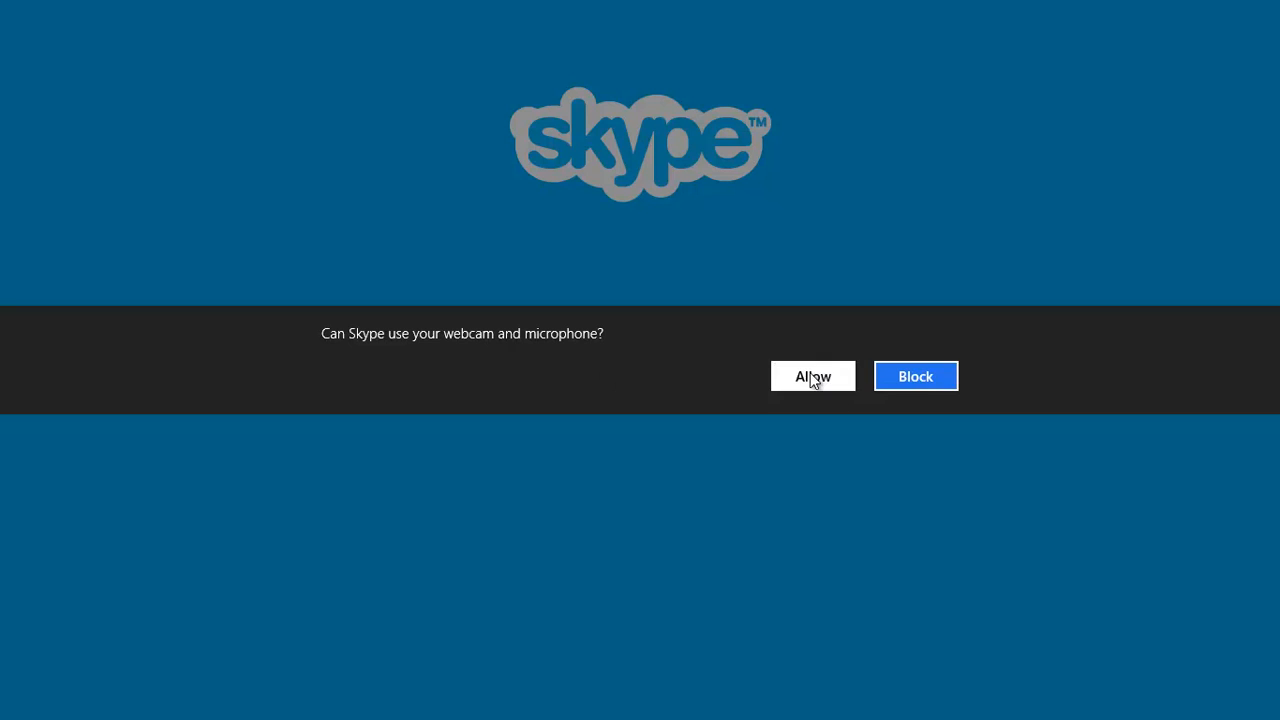
# Allow Skype webcam and microphone access and permission to run in the background.
pyautogui.click(812, 376)
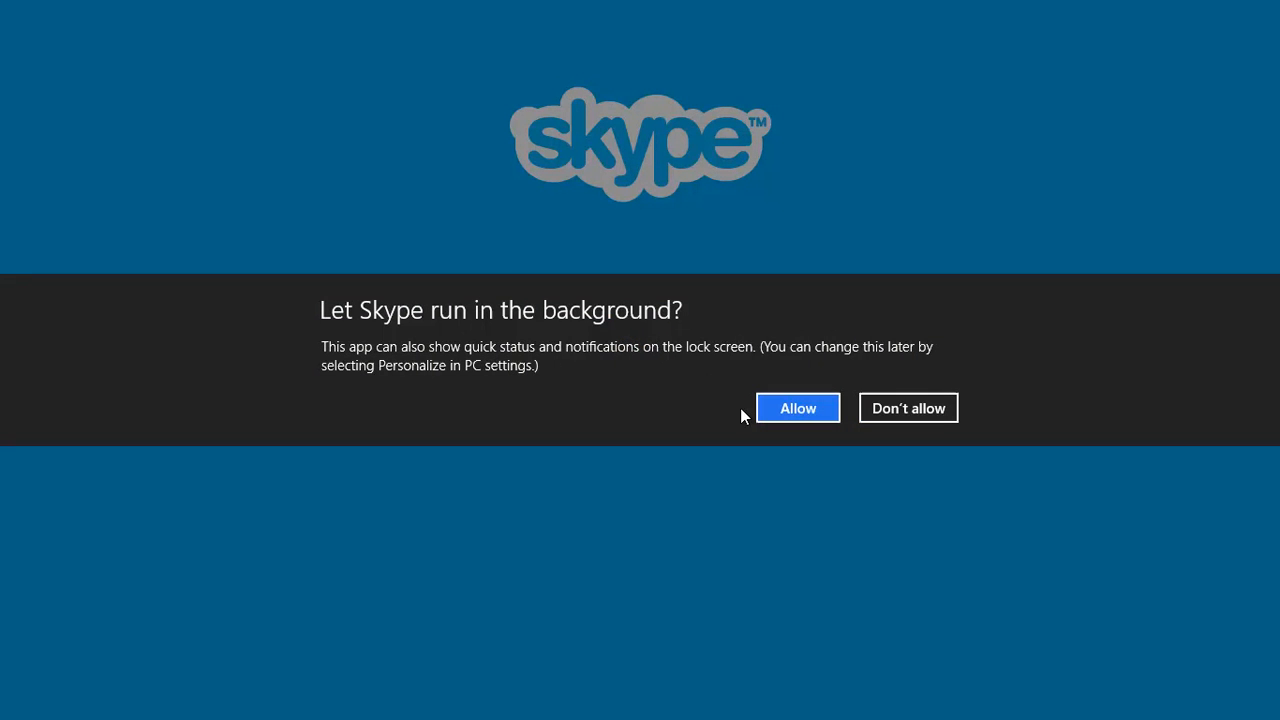
pyautogui.click(796, 408)
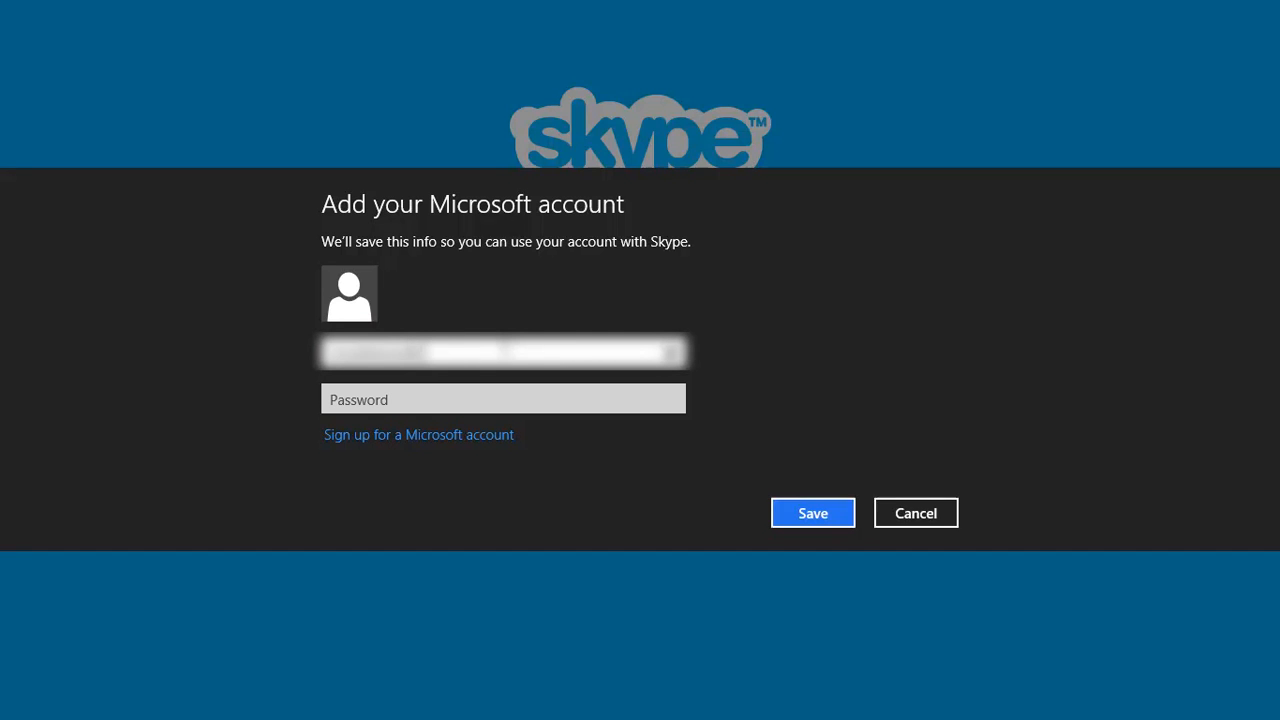
# Enter the Microsoft account password and save the account in Skype.
pyautogui.write('••')
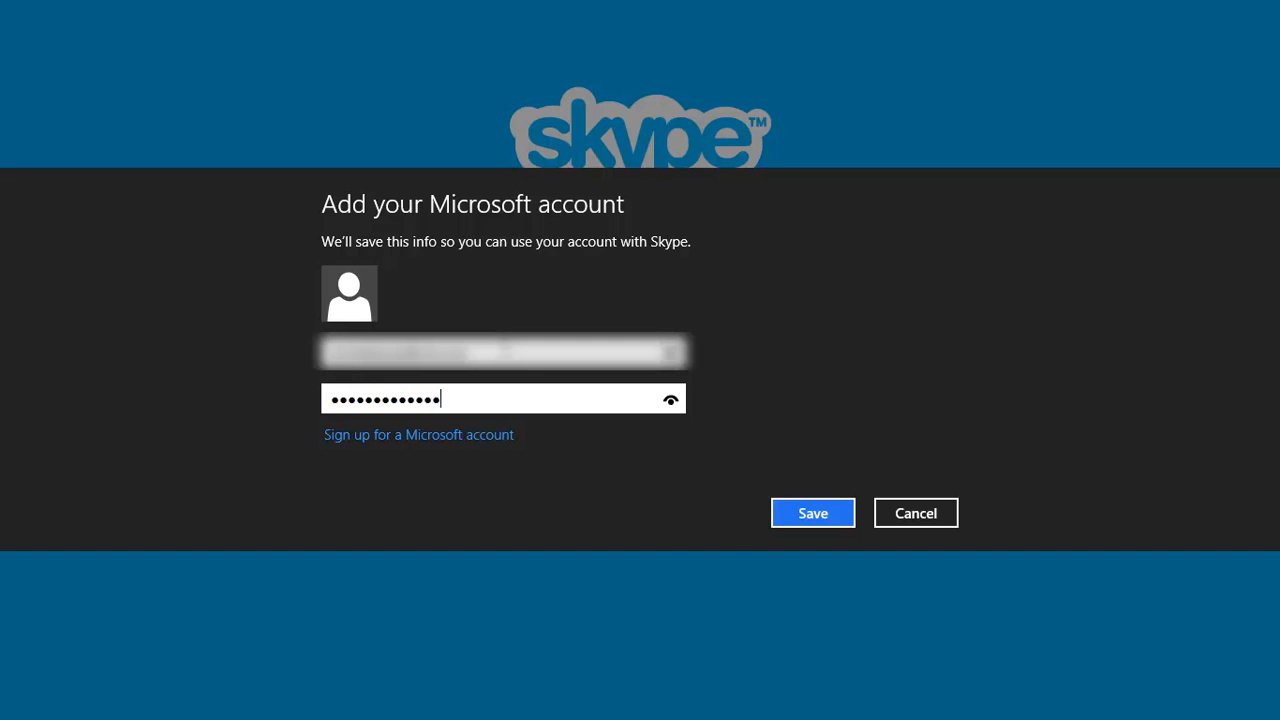
pyautogui.click(812, 512)
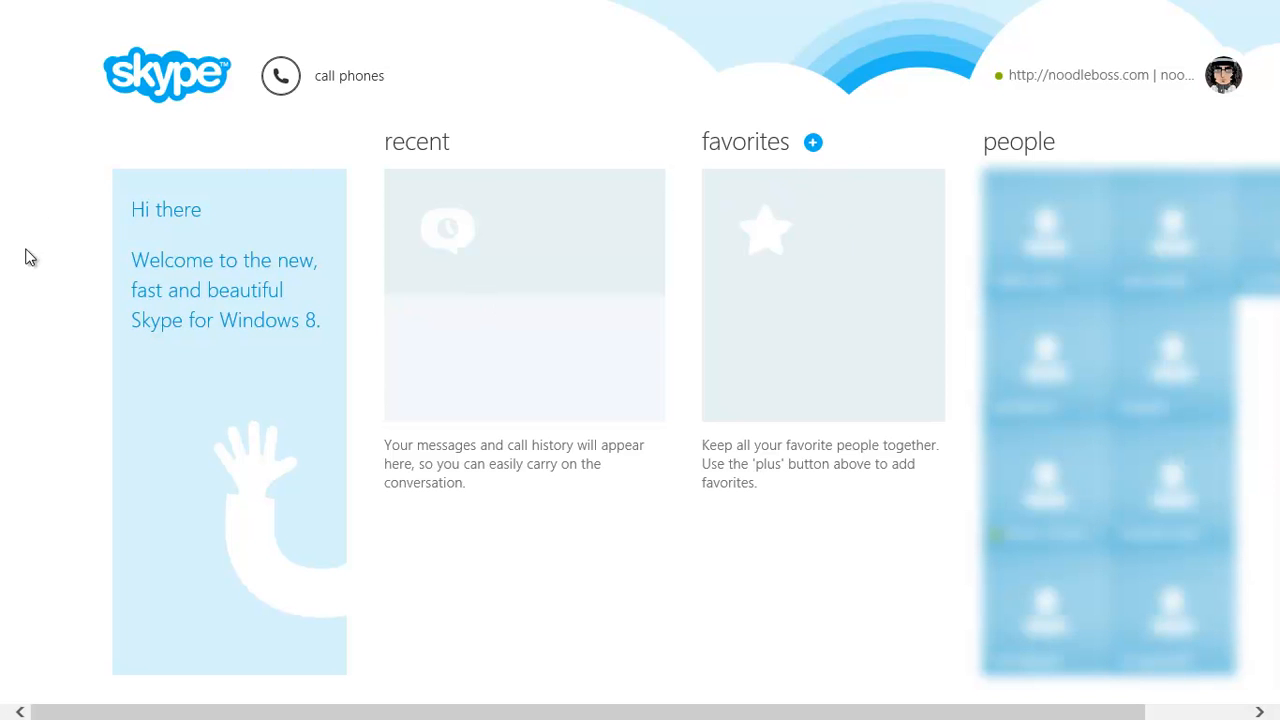
# Show the profile panel with availability status from the Skype home screen.
pyautogui.click(1224, 76)
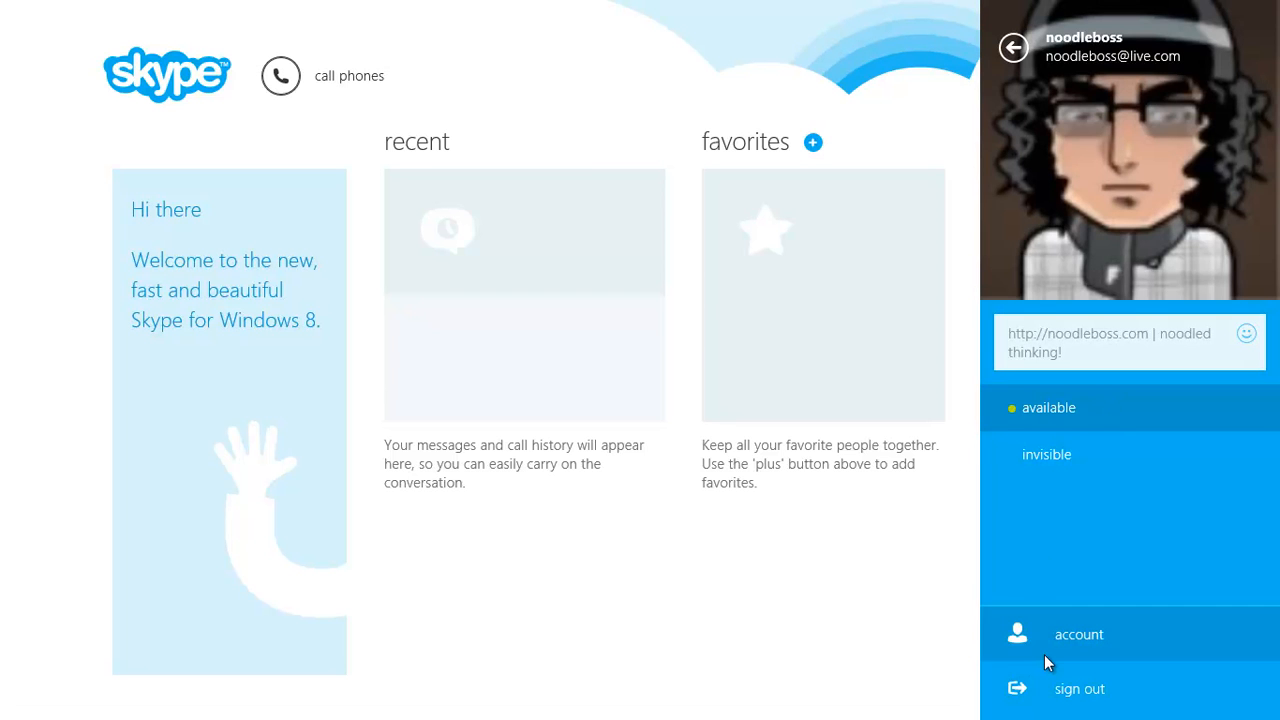
pyautogui.moveTo(204, 180)
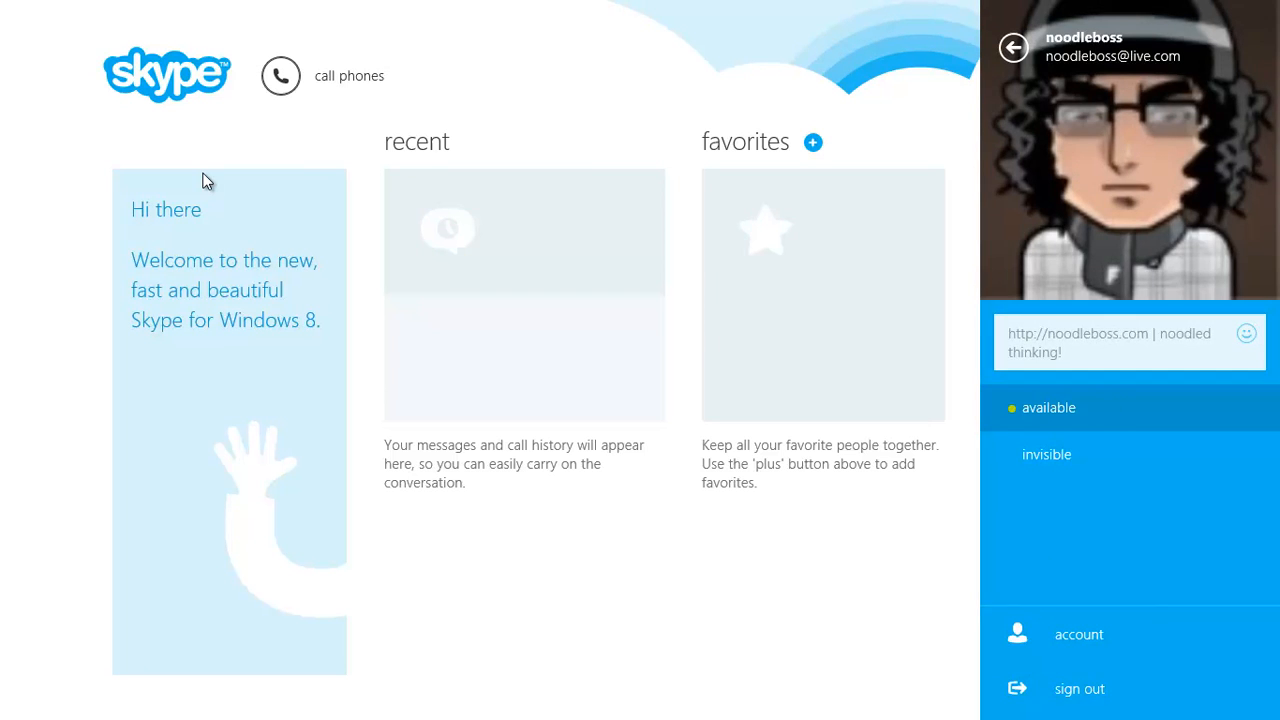